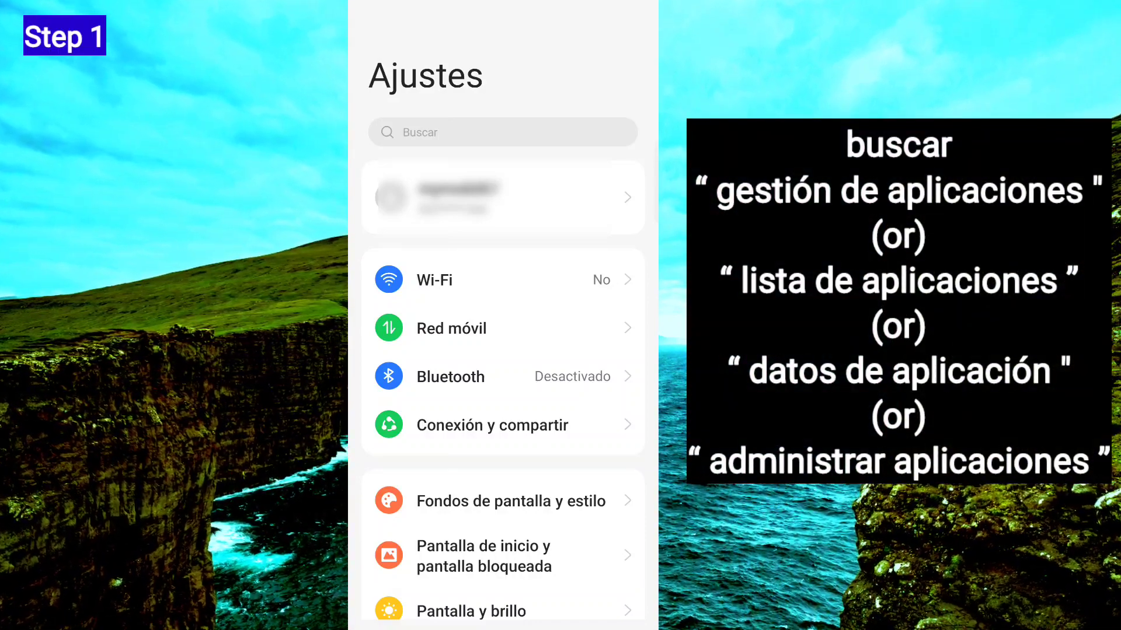
Search Ajustes for "ges" to find Gestión de aplicaciones.
{"action": "left_click", "coordinate": [503, 131]}
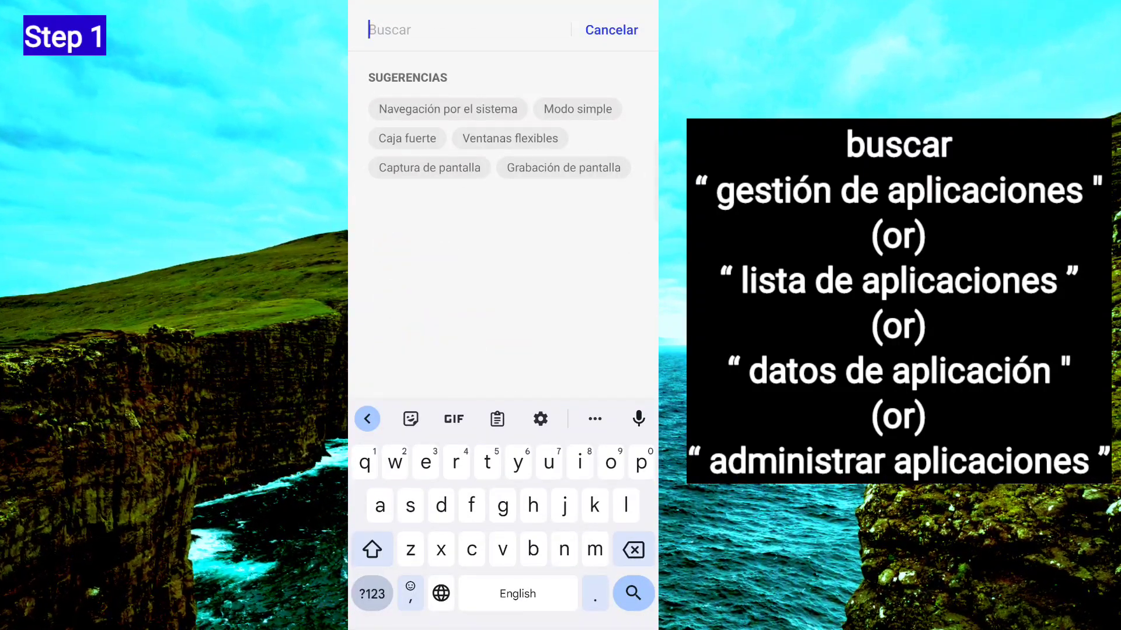
{"action": "type", "text": "ges"}
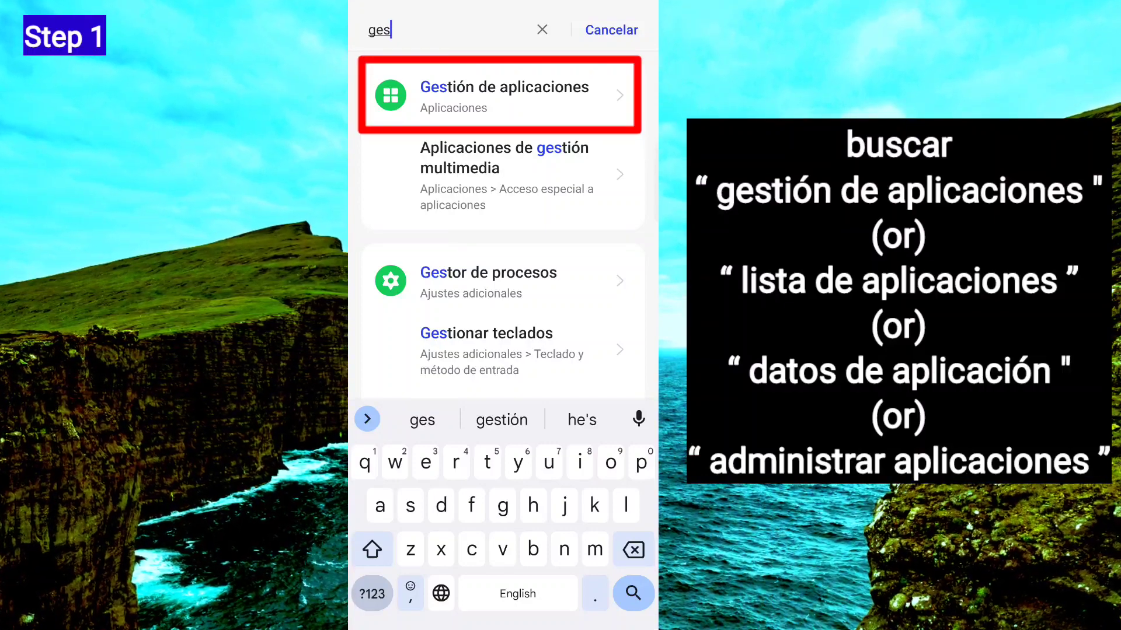
Open Gestión de aplicaciones from the search result, showing the 151 installed apps.
{"action": "left_click", "coordinate": [503, 94]}
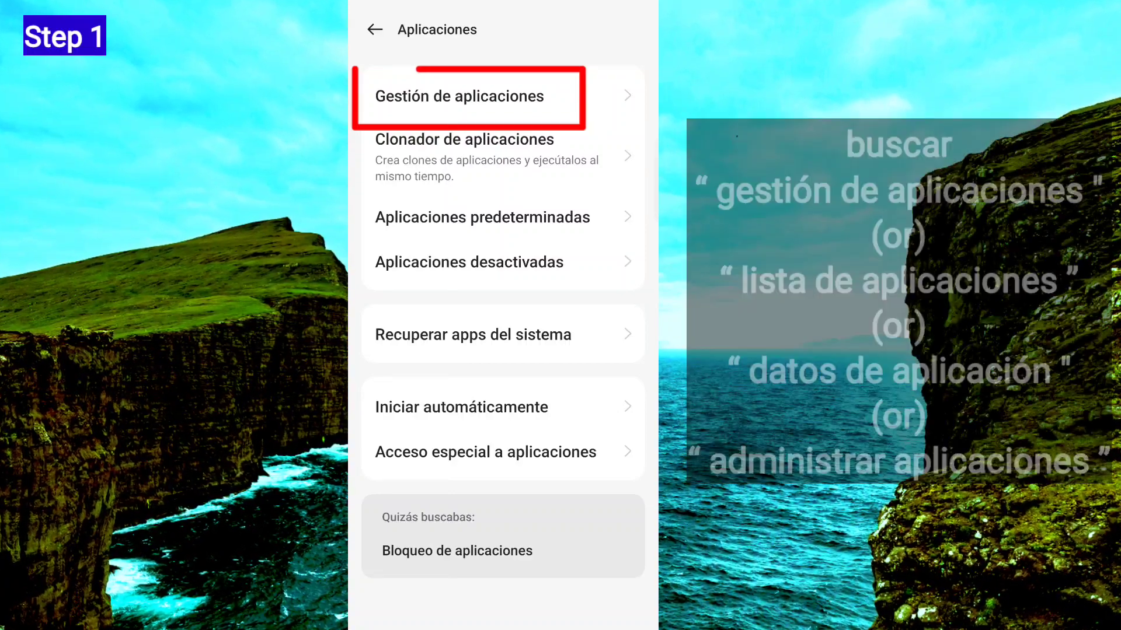
{"action": "left_click", "coordinate": [457, 96]}
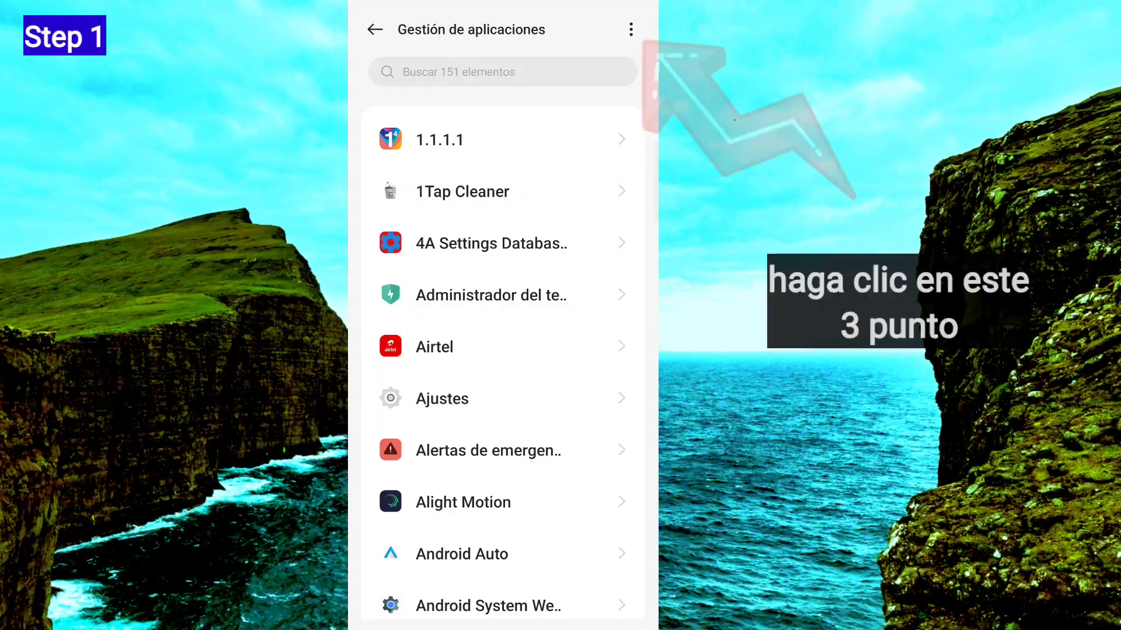
Show system apps (399 items) and open the Instalador de paquetes app info.
{"action": "left_click", "coordinate": [631, 29]}
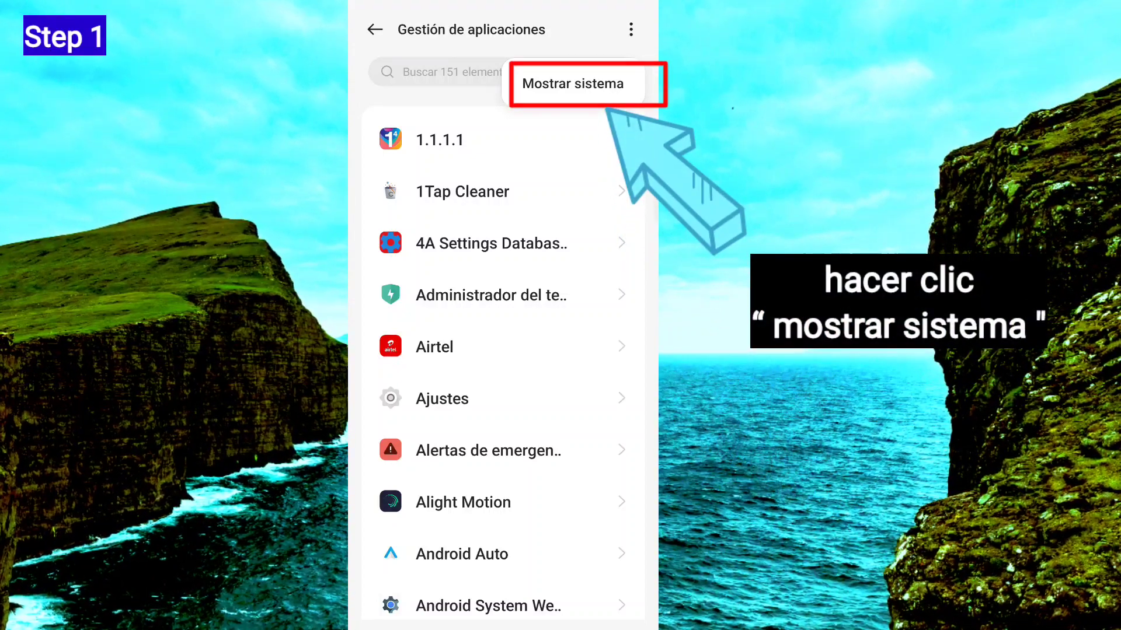
{"action": "left_click", "coordinate": [580, 83]}
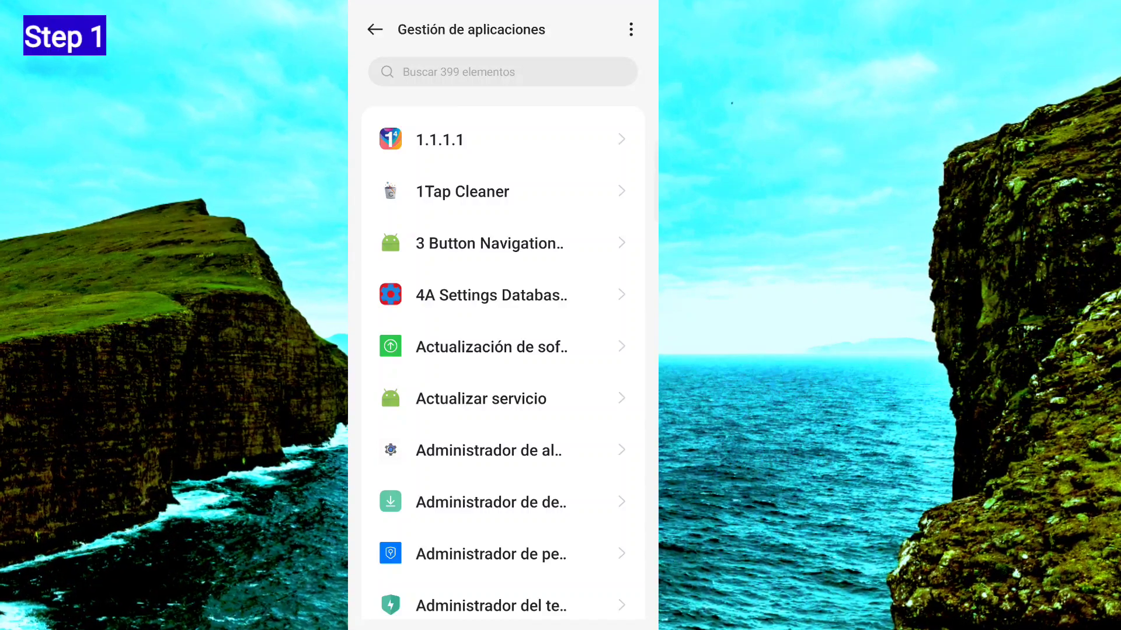
{"action": "scroll", "scroll_direction": "down", "scroll_amount": 3}
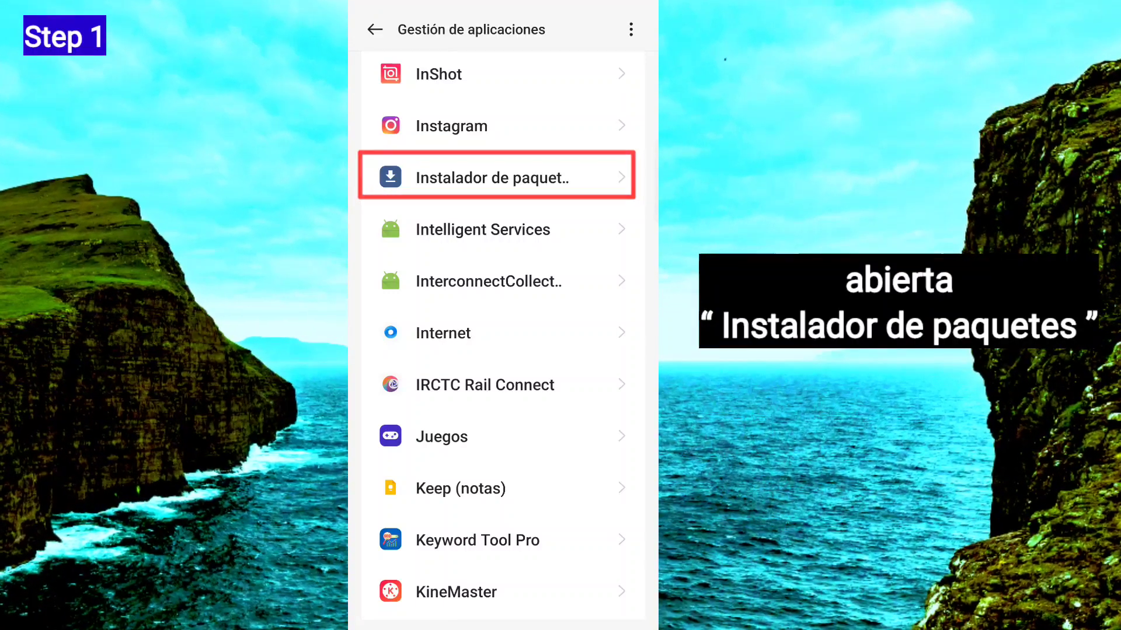
{"action": "left_click", "coordinate": [496, 176]}
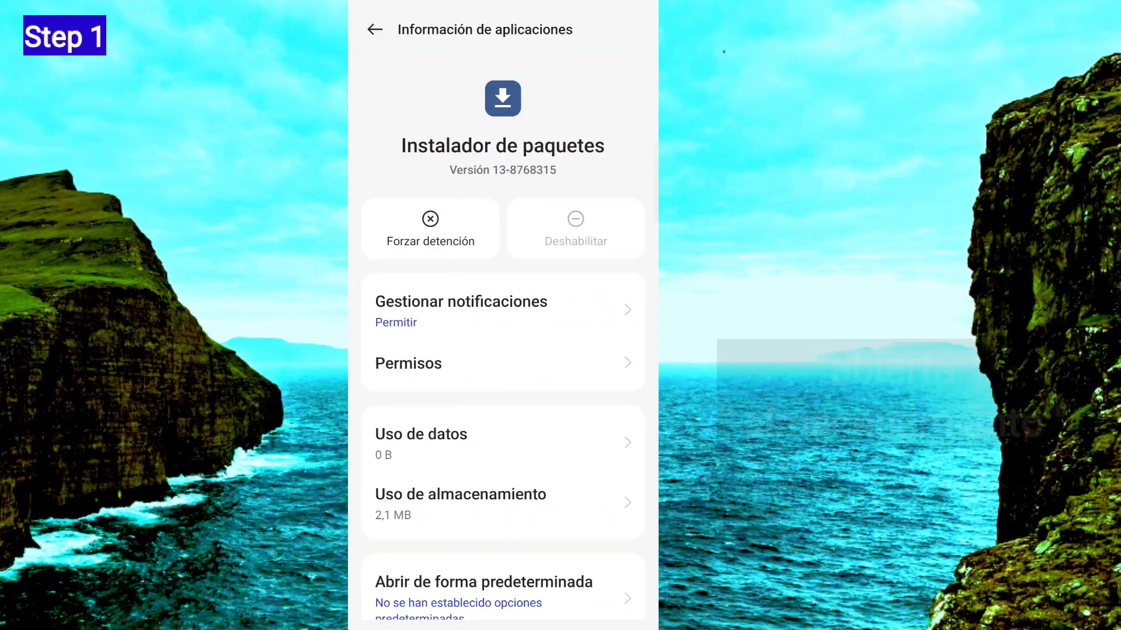